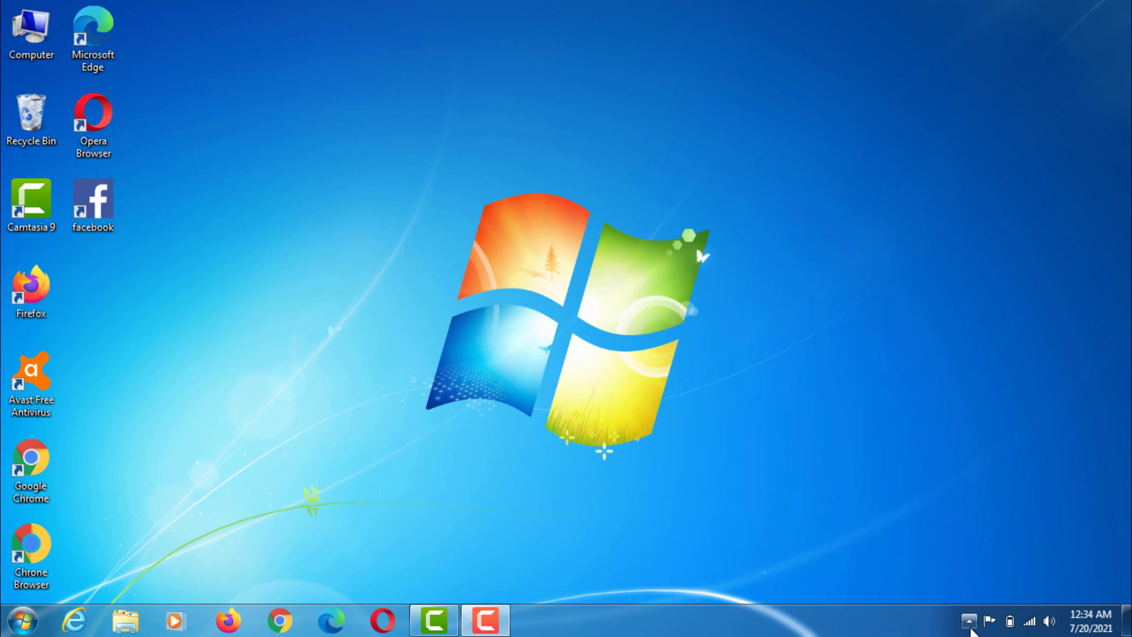
- Peek at hidden tray icons, then launch Computer Management from the desktop Computer icon
{"action": "left_click", "coordinate": [969, 621]}
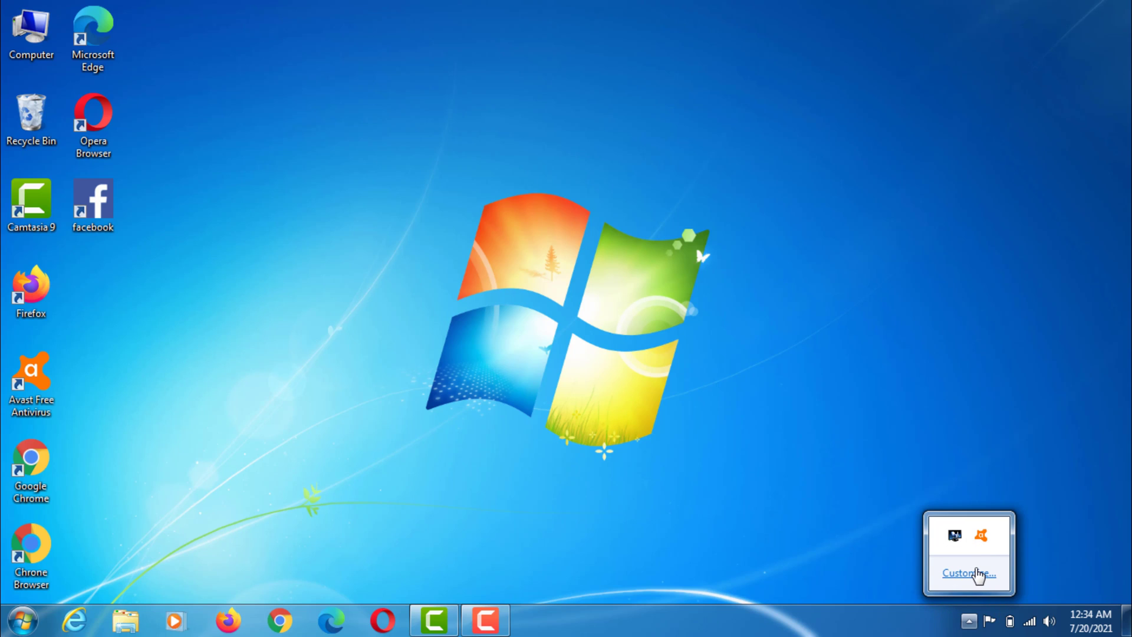
{"action": "mouse_move", "coordinate": [760, 402]}
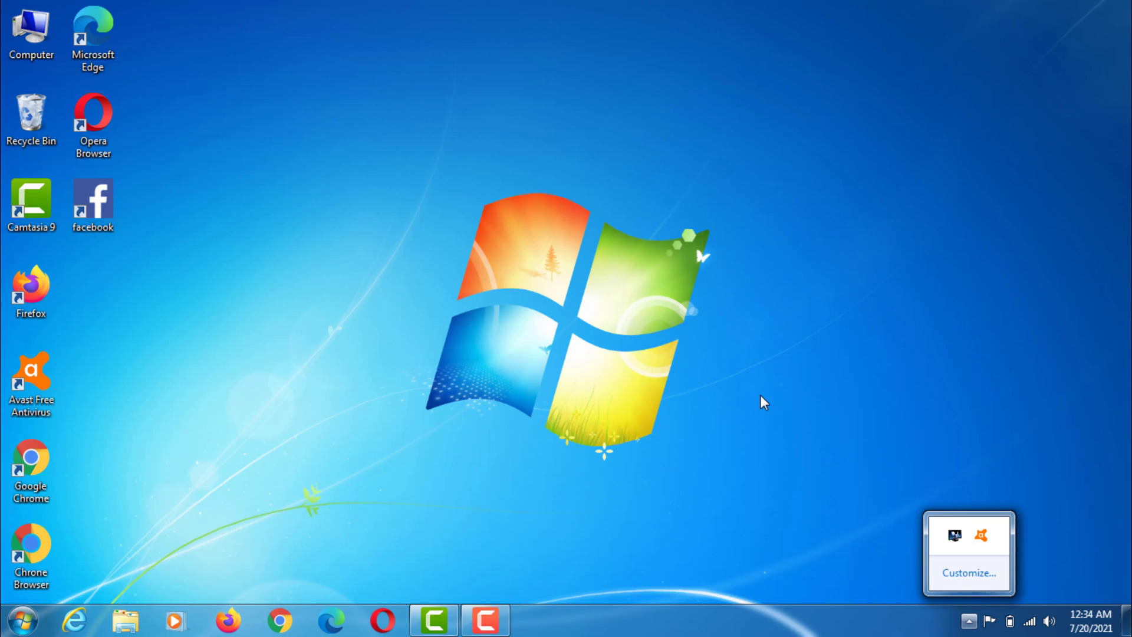
{"action": "left_click", "coordinate": [739, 407]}
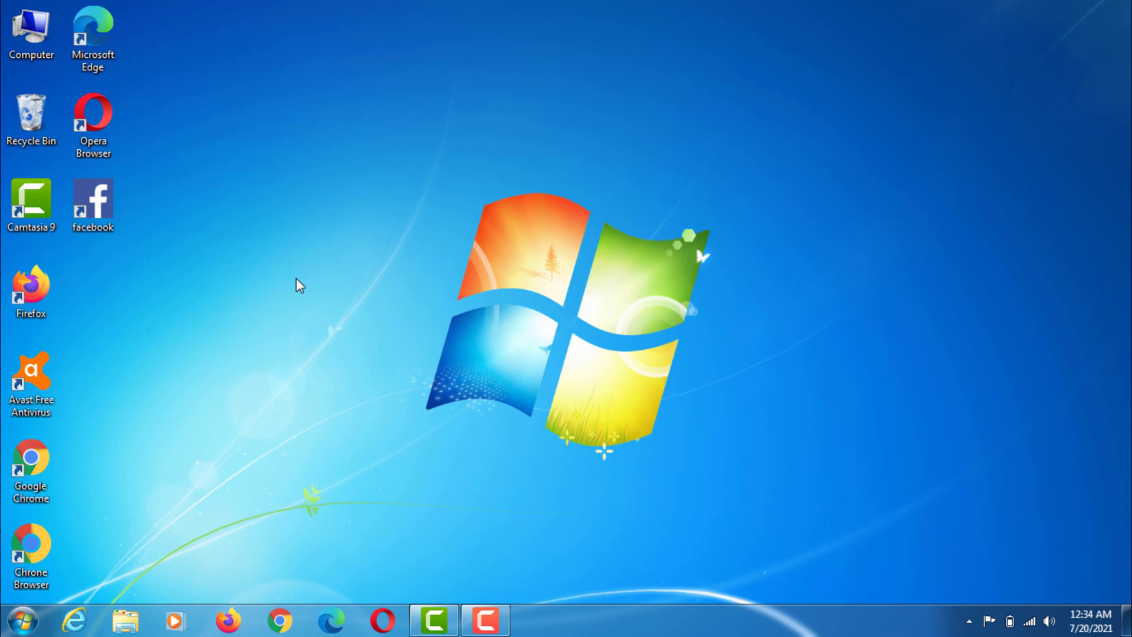
{"action": "right_click", "coordinate": [30, 32]}
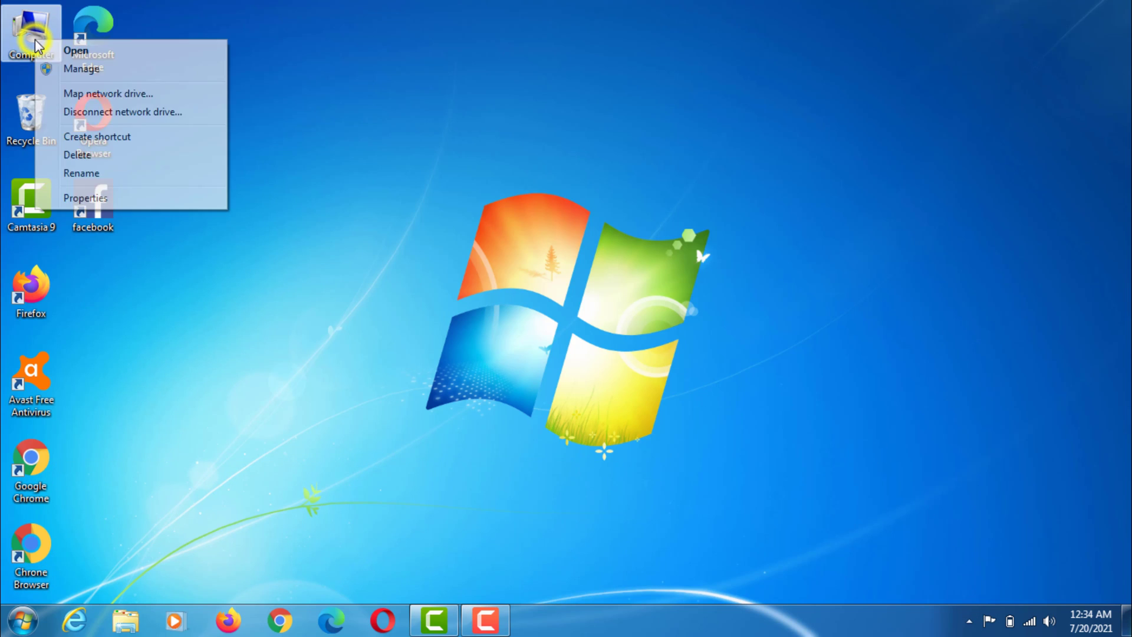
{"action": "mouse_move", "coordinate": [118, 207]}
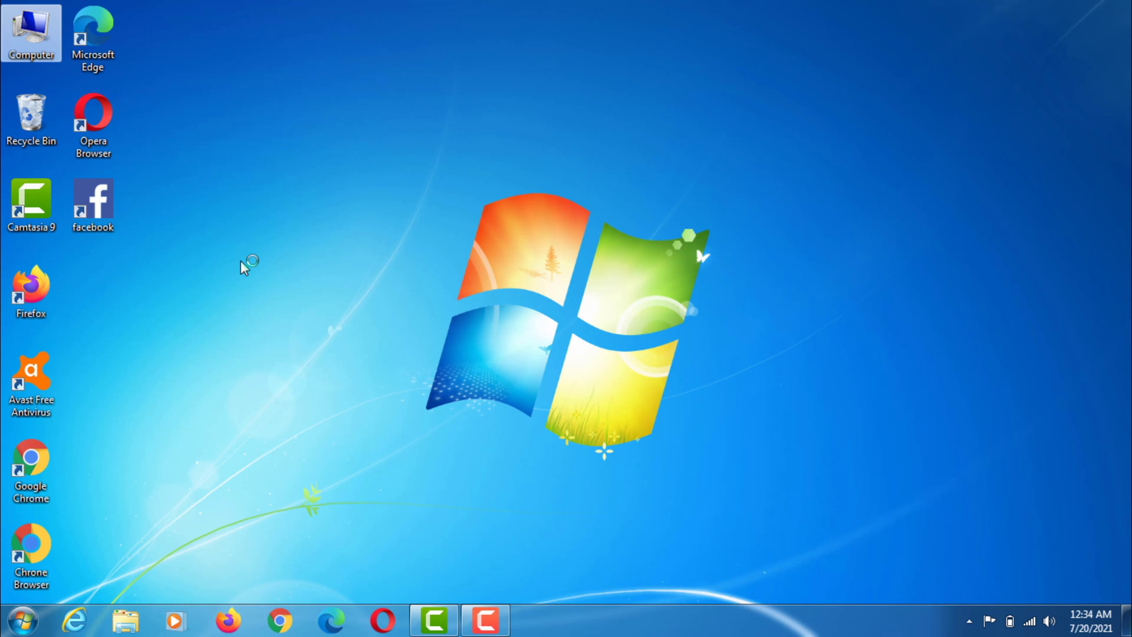
{"action": "double_click", "coordinate": [31, 30]}
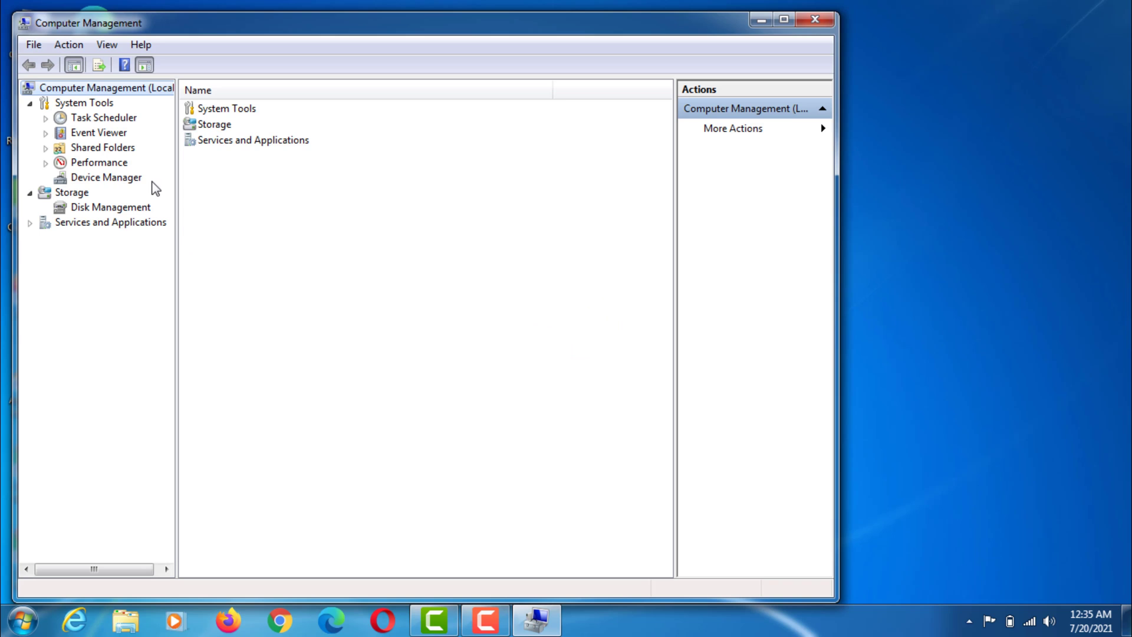
- Select Device Manager and choose Add legacy hardware from the Action menu
{"action": "left_click", "coordinate": [107, 178]}
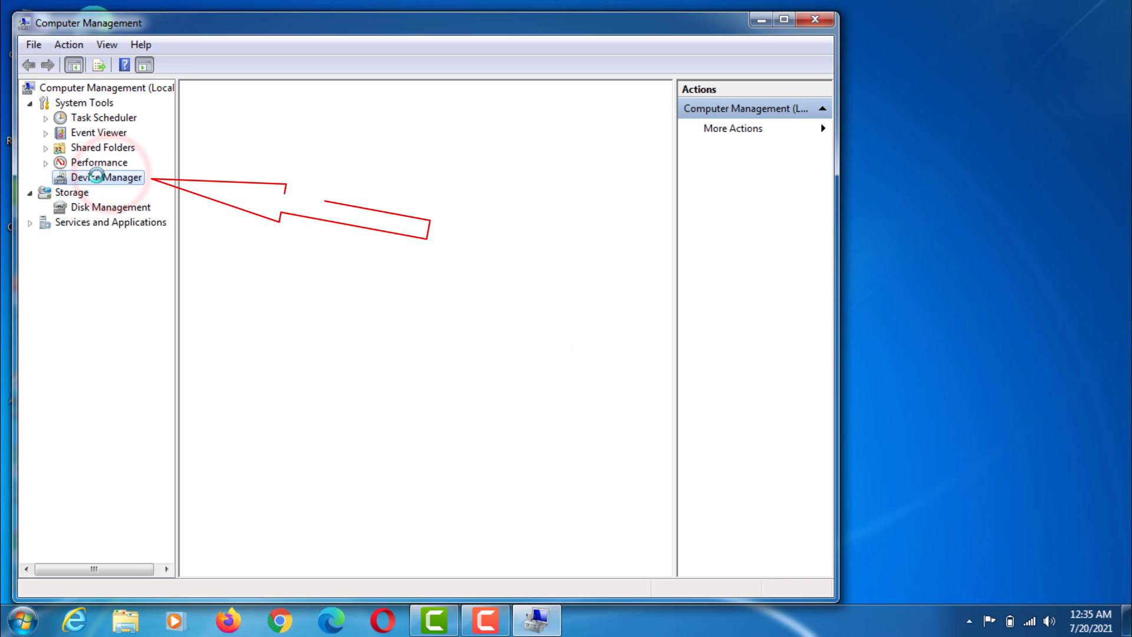
{"action": "left_click", "coordinate": [102, 176]}
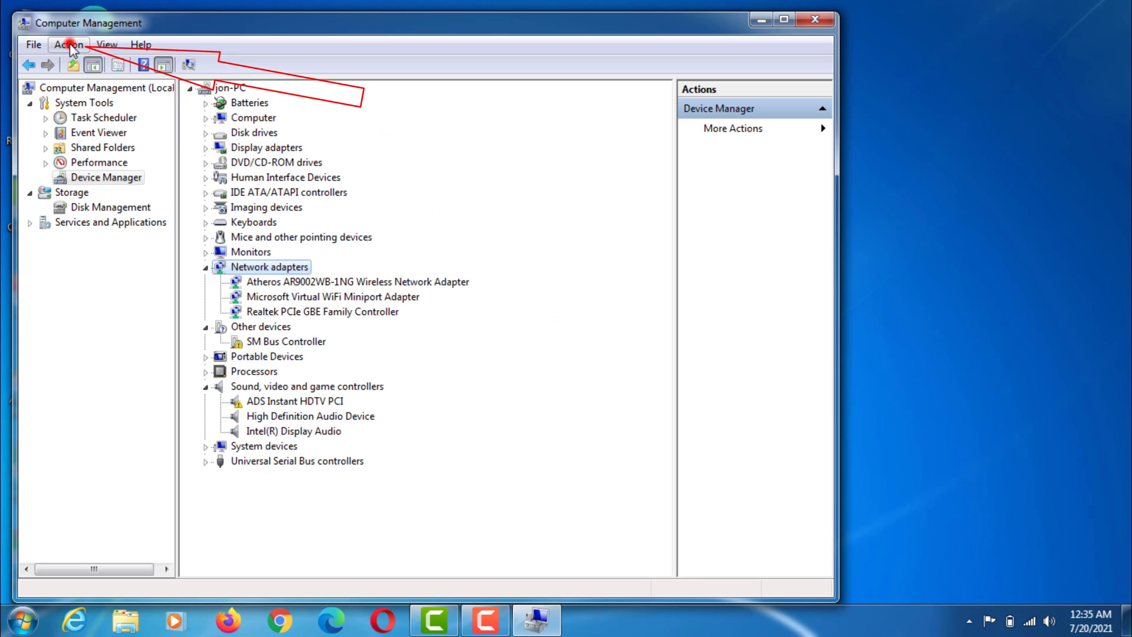
{"action": "left_click", "coordinate": [38, 45]}
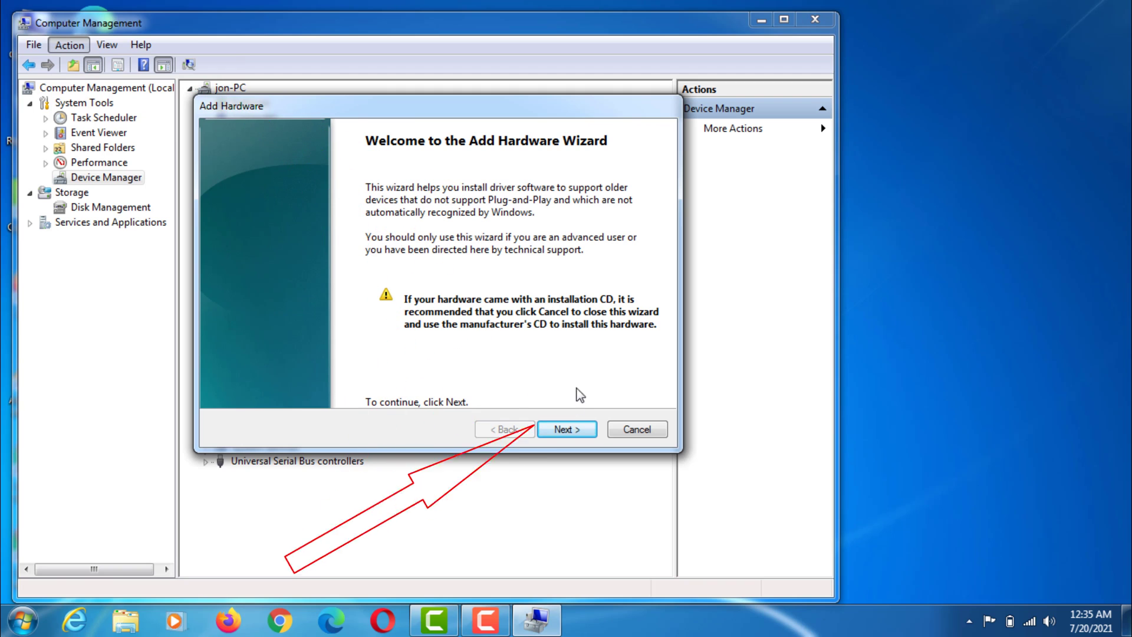
- Pick manual installation from a list and select Network adapters as the hardware type
{"action": "left_click", "coordinate": [566, 430]}
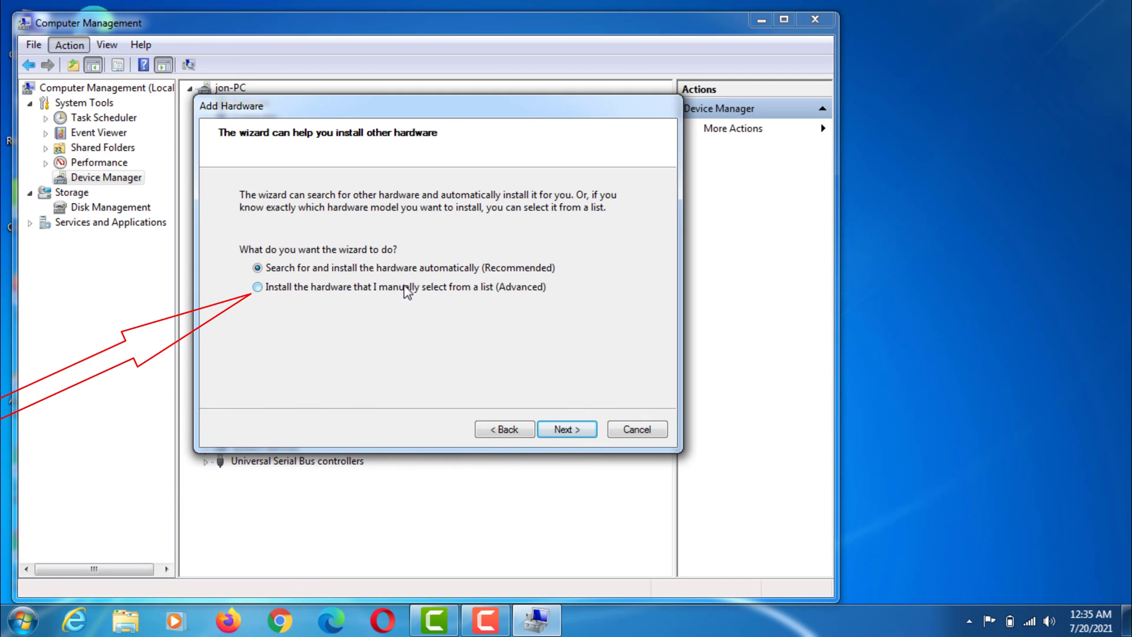
{"action": "left_click", "coordinate": [567, 430]}
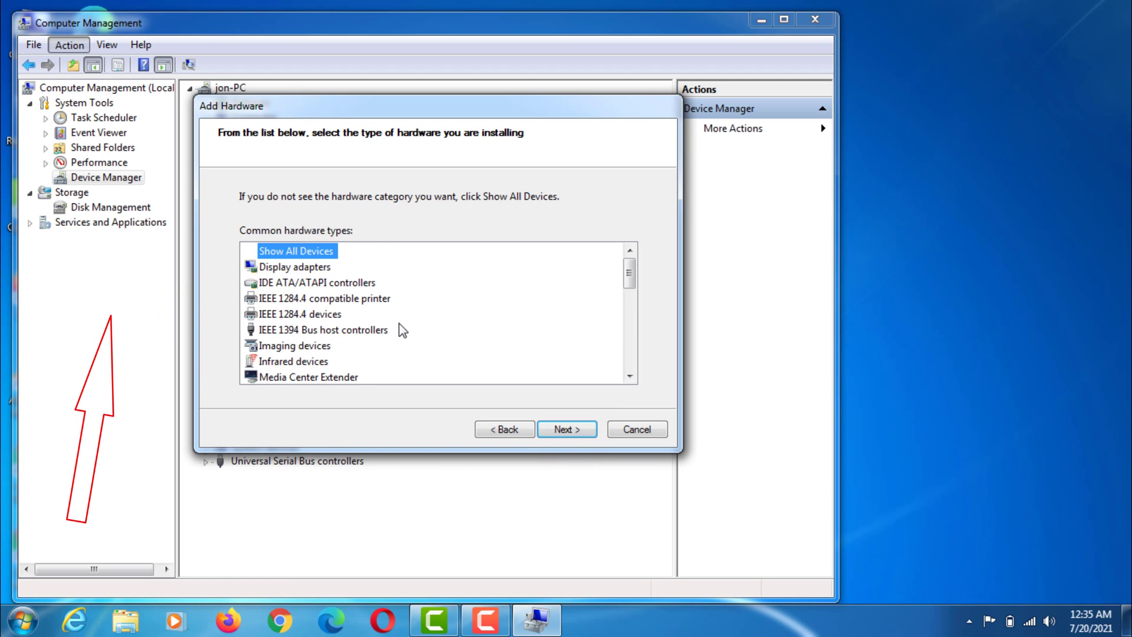
{"action": "scroll", "scroll_direction": "down", "scroll_amount": 3}
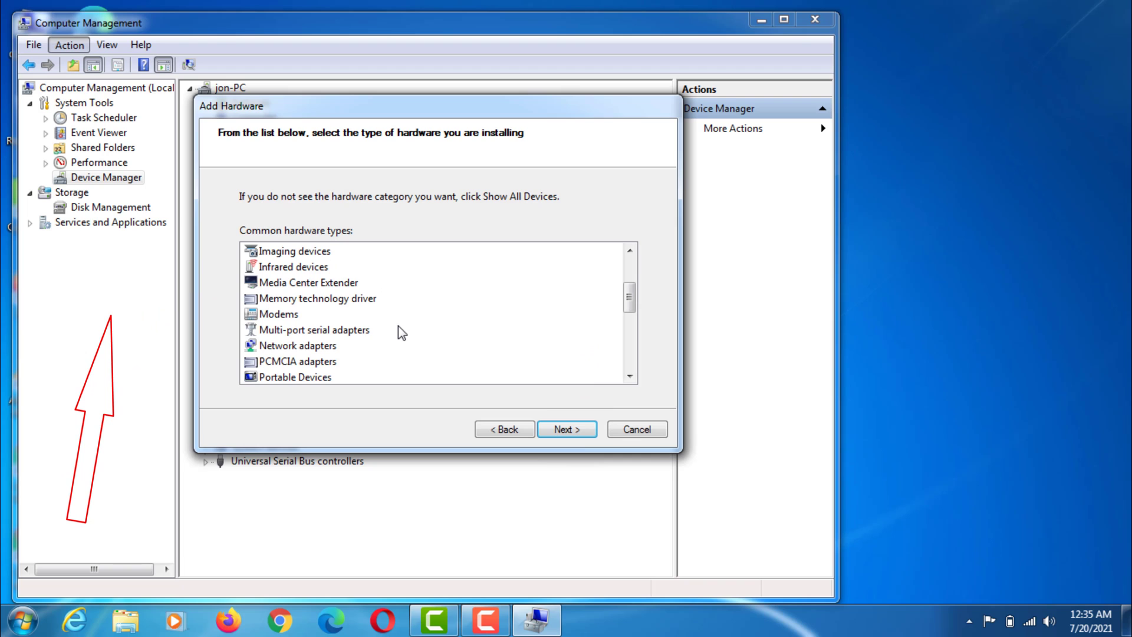
{"action": "scroll", "scroll_direction": "down", "scroll_amount": 3}
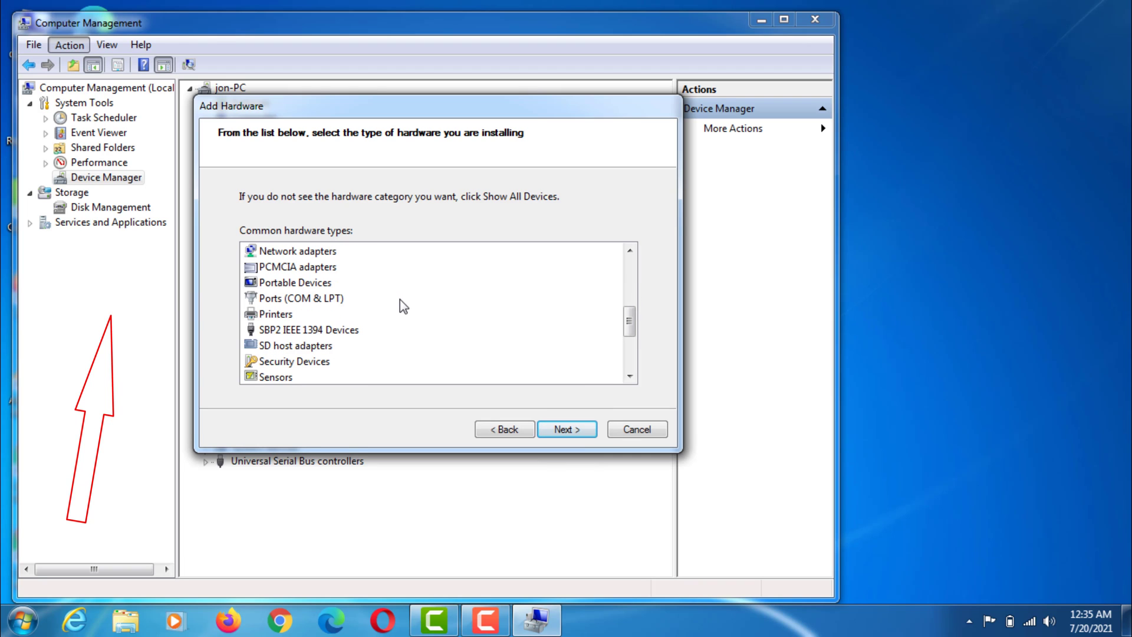
{"action": "scroll", "scroll_direction": "down", "scroll_amount": 3}
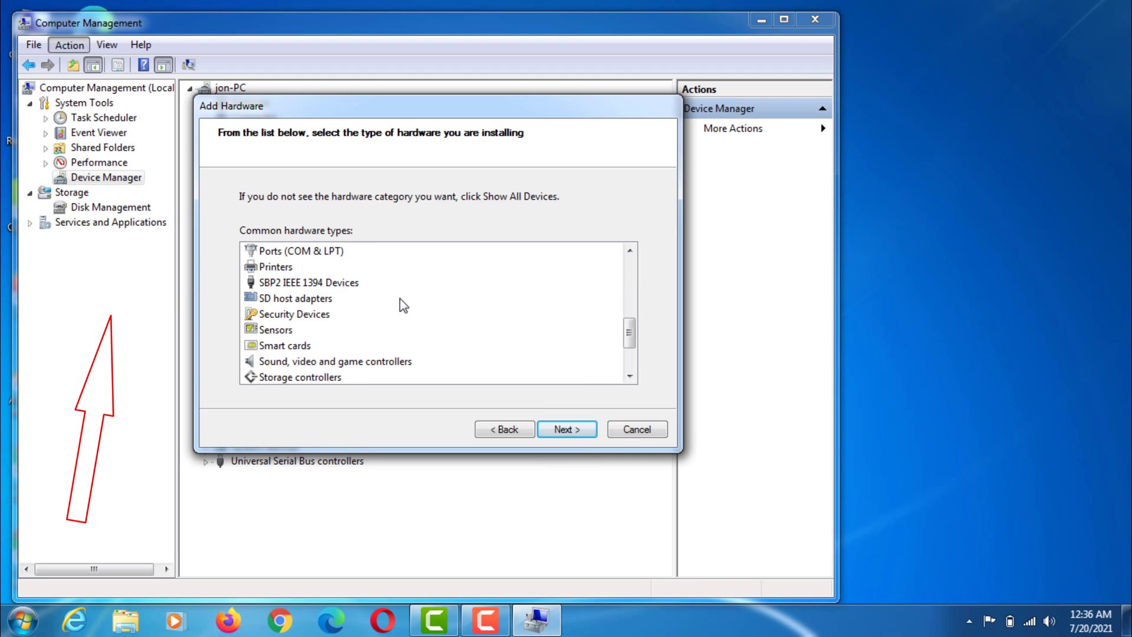
{"action": "scroll", "scroll_direction": "down", "scroll_amount": 3}
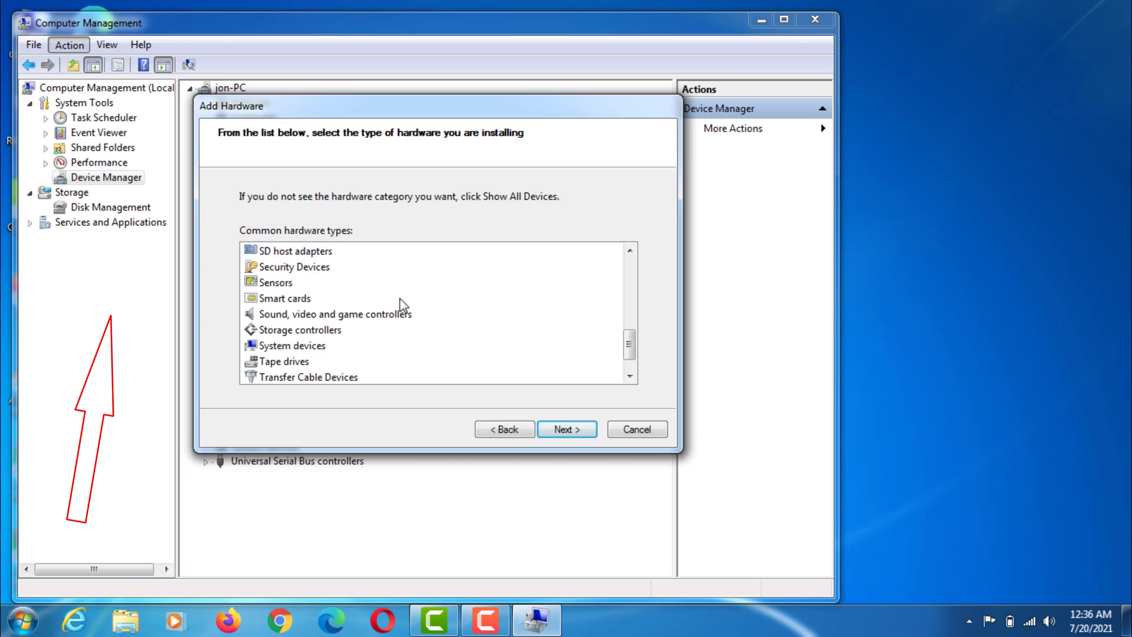
{"action": "scroll", "scroll_direction": "down", "scroll_amount": 3}
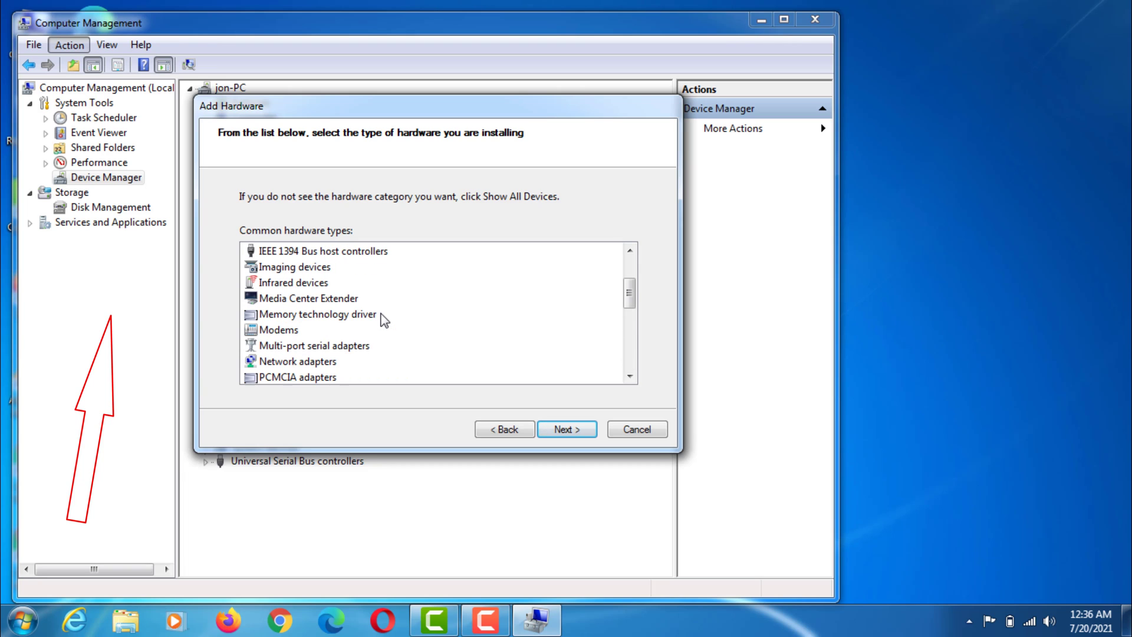
{"action": "scroll", "scroll_direction": "down", "scroll_amount": 3}
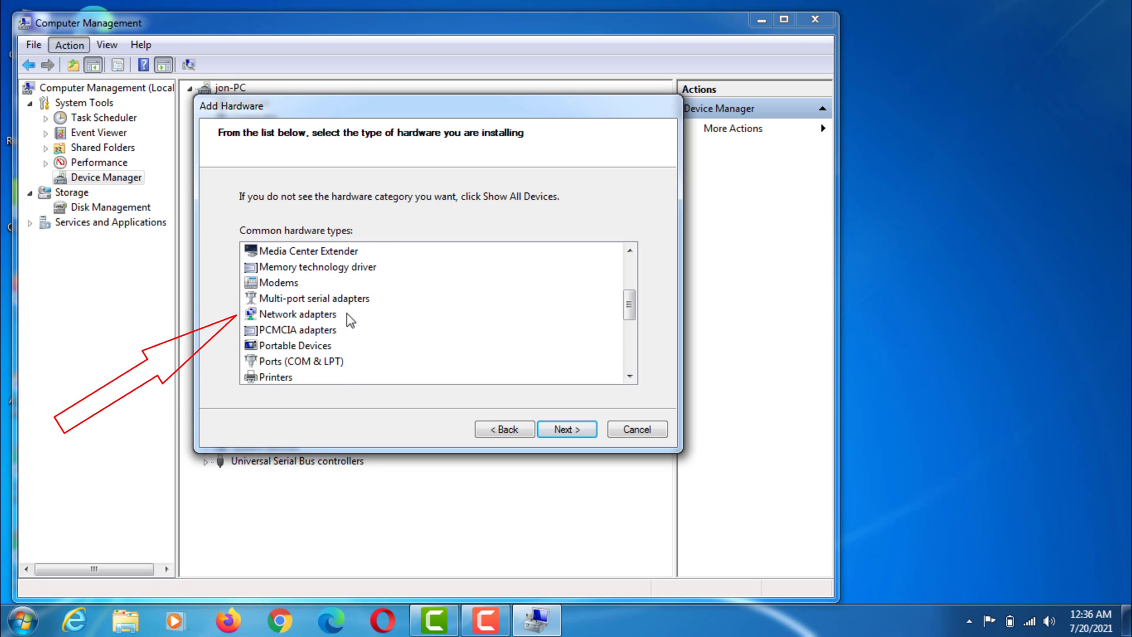
{"action": "left_click", "coordinate": [297, 314]}
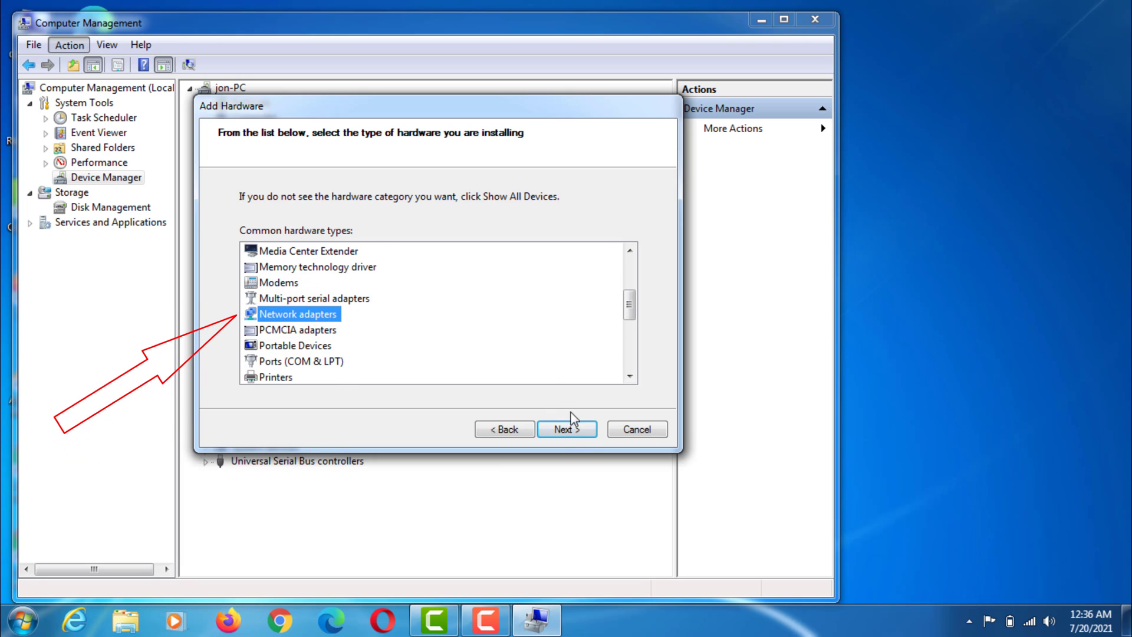
{"action": "left_click", "coordinate": [567, 430]}
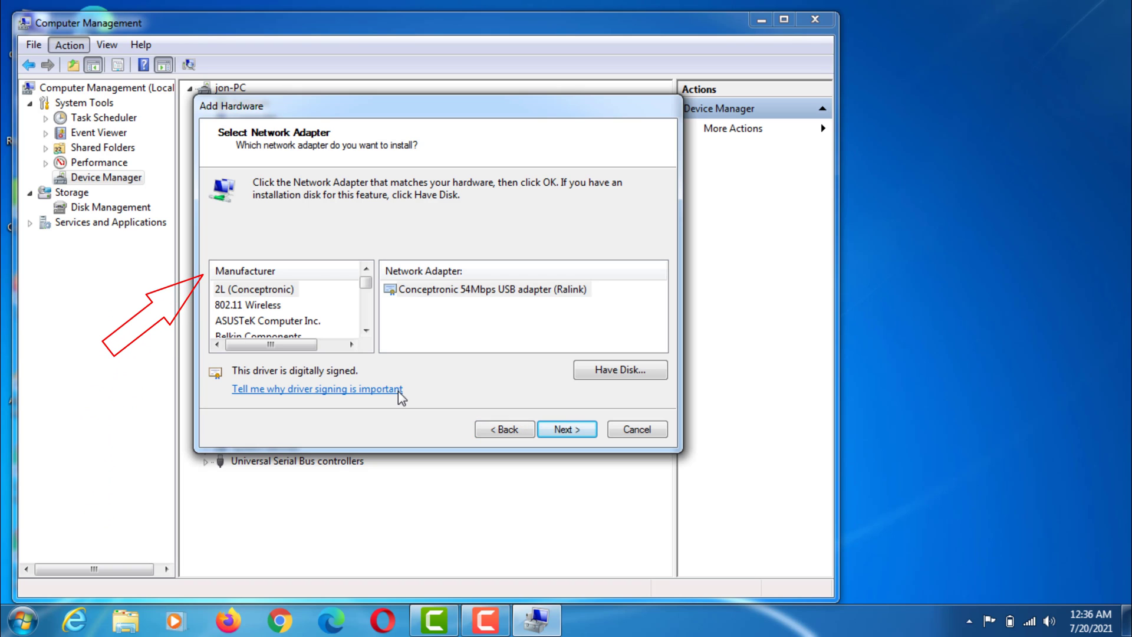
{"action": "mouse_move", "coordinate": [282, 310]}
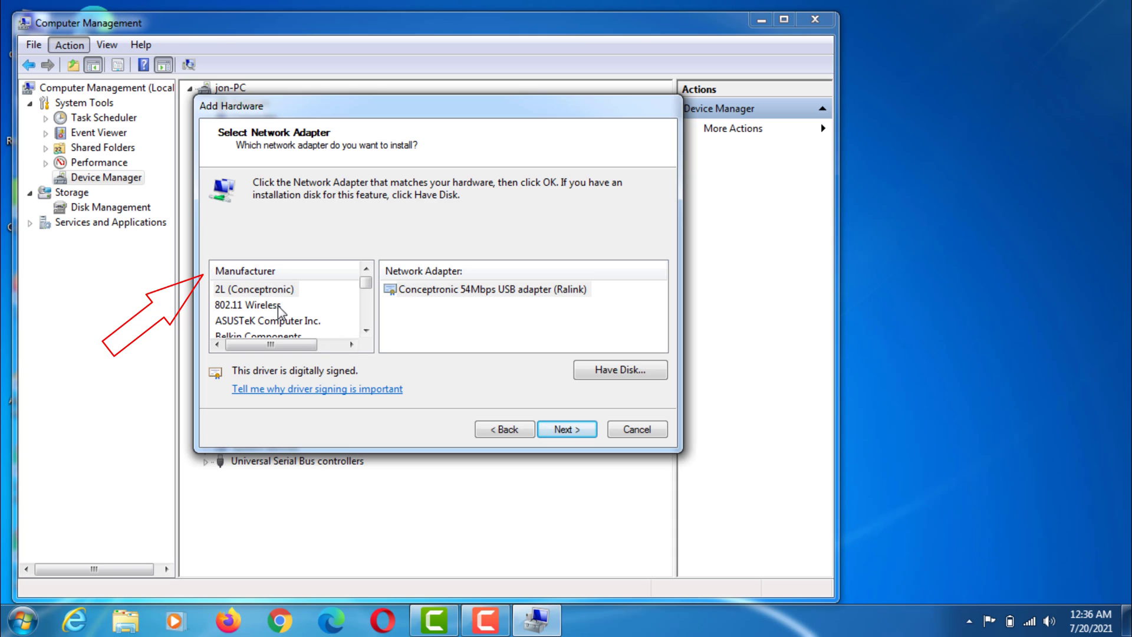
- Choose Microsoft's Bluetooth Device (RFCOMM Protocol TDI) as the adapter and continue
{"action": "left_click", "coordinate": [256, 289]}
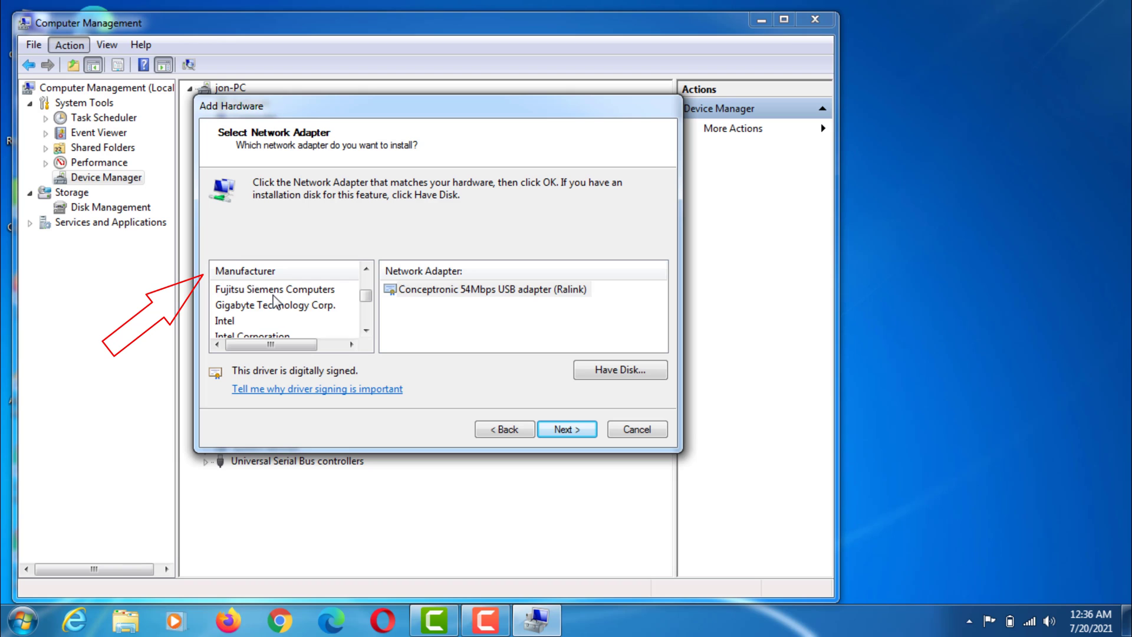
{"action": "scroll", "scroll_direction": "down", "scroll_amount": 3}
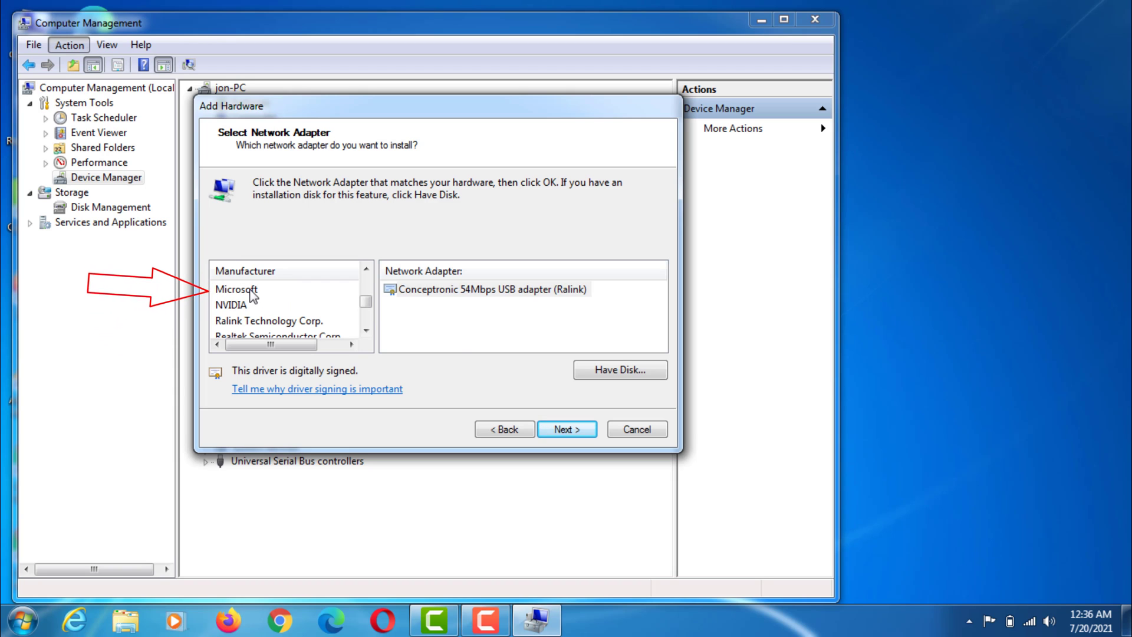
{"action": "left_click", "coordinate": [236, 289]}
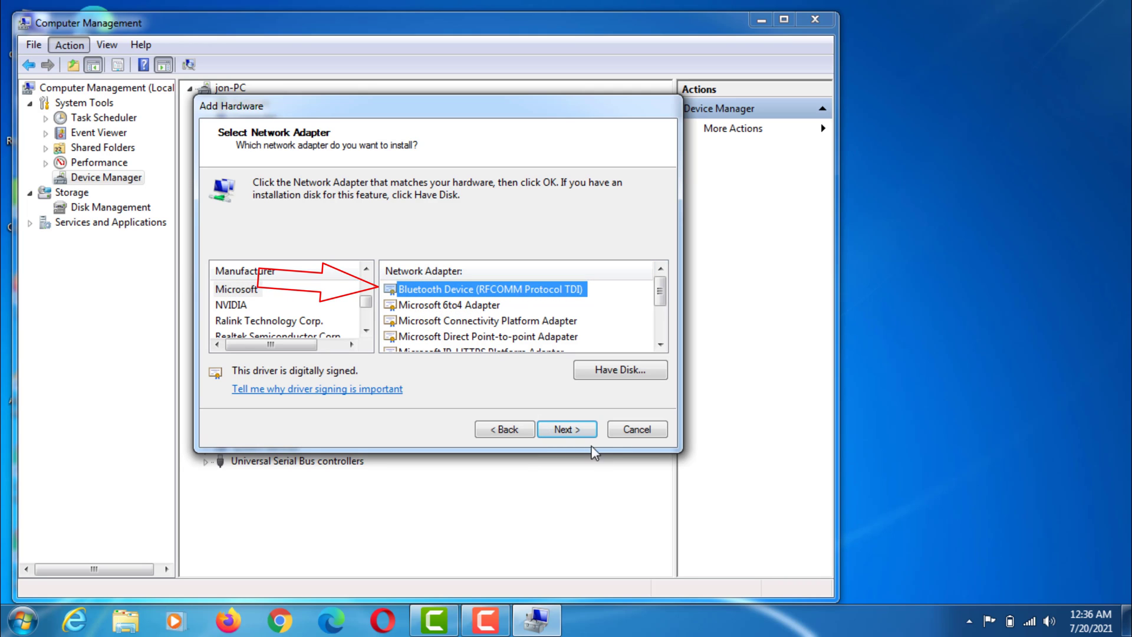
{"action": "left_click", "coordinate": [568, 429]}
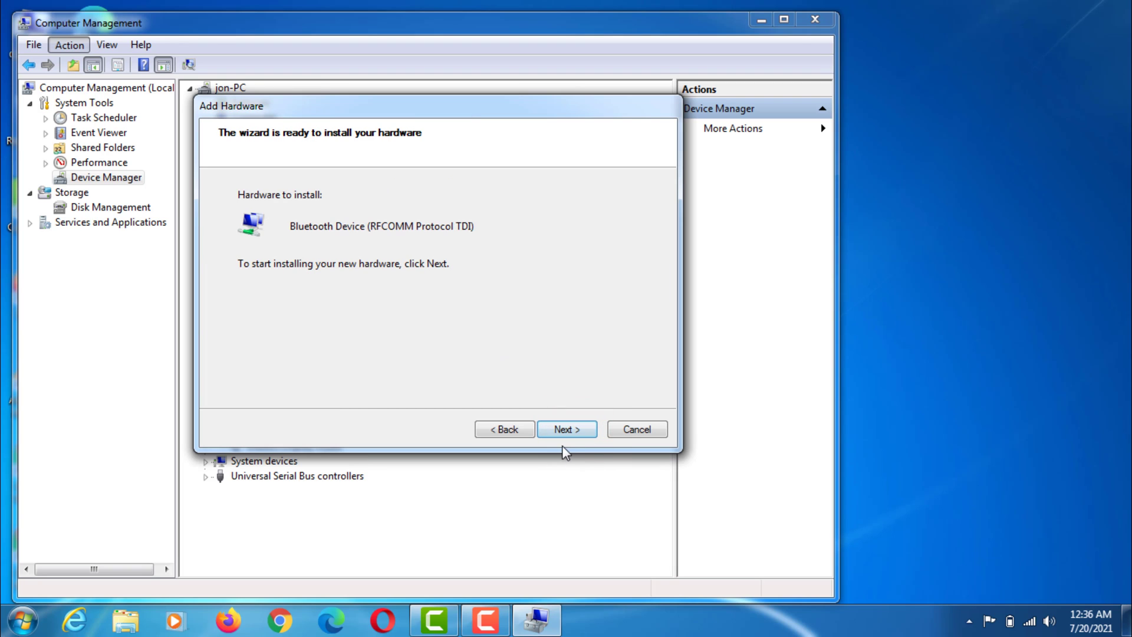
- Install the Bluetooth RFCOMM device and finish the Add Hardware wizard
{"action": "left_click", "coordinate": [567, 429]}
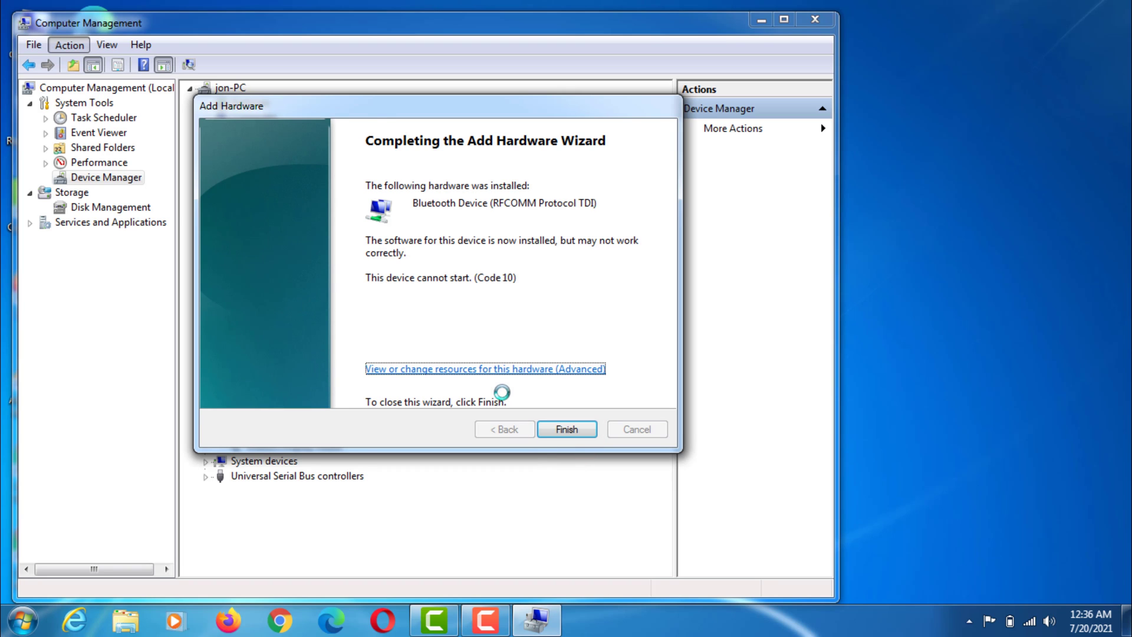
{"action": "mouse_move", "coordinate": [648, 342]}
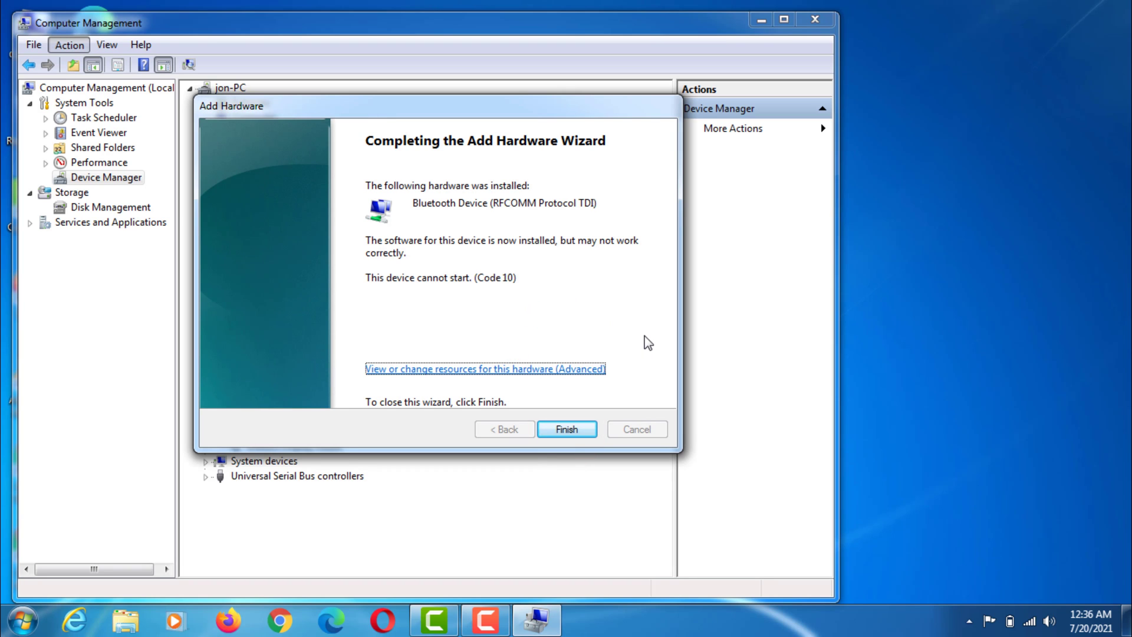
{"action": "mouse_move", "coordinate": [595, 405]}
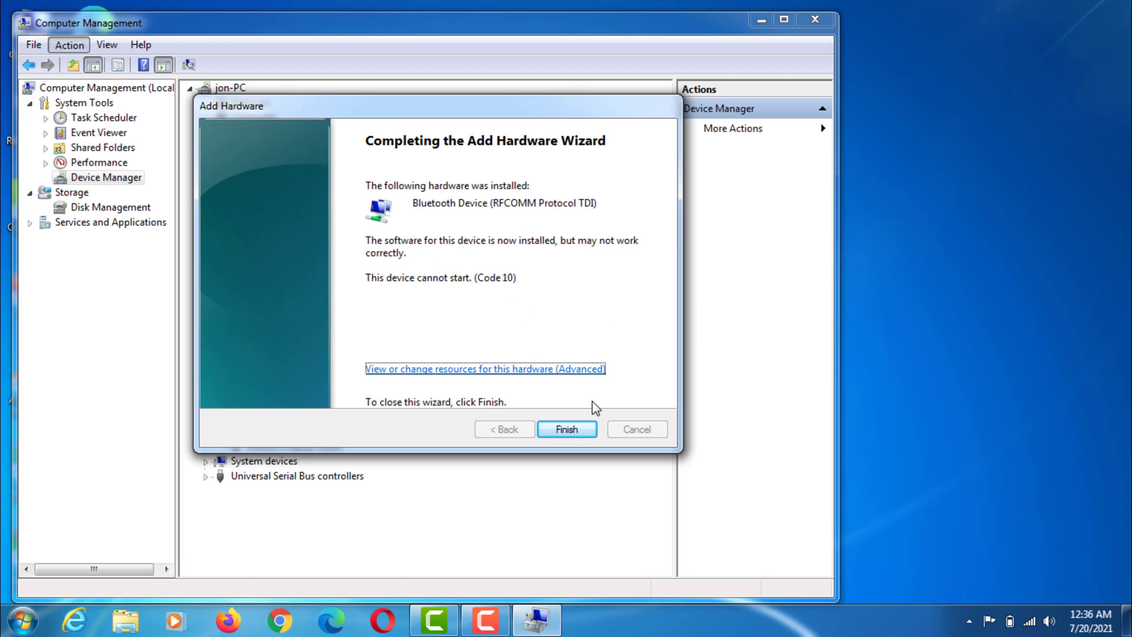
{"action": "left_click", "coordinate": [567, 429]}
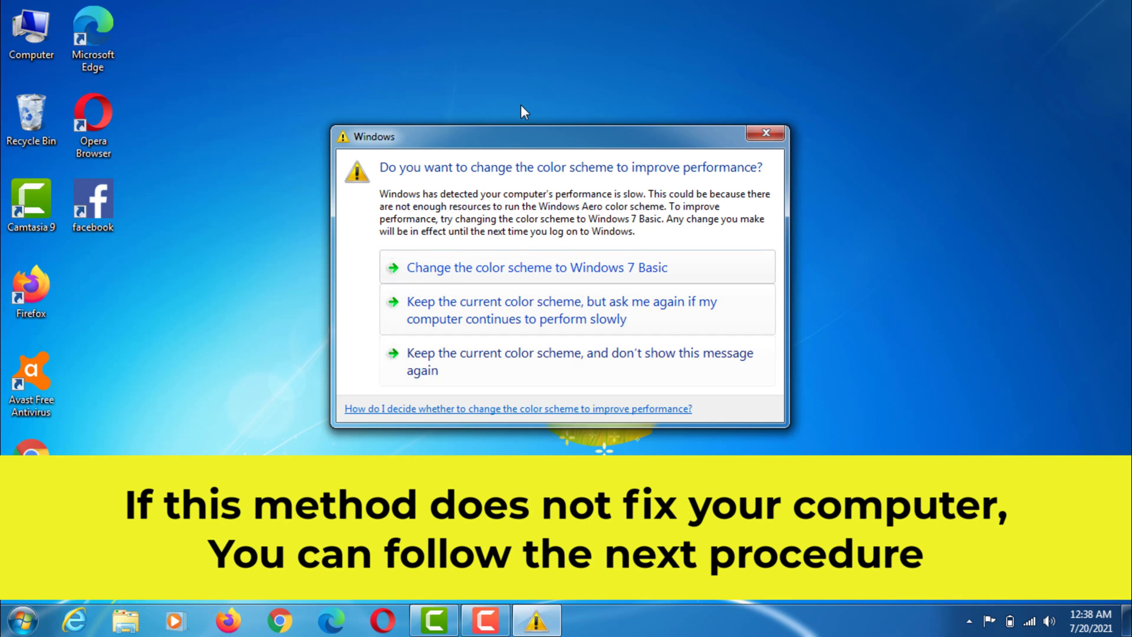
{"action": "mouse_move", "coordinate": [491, 404]}
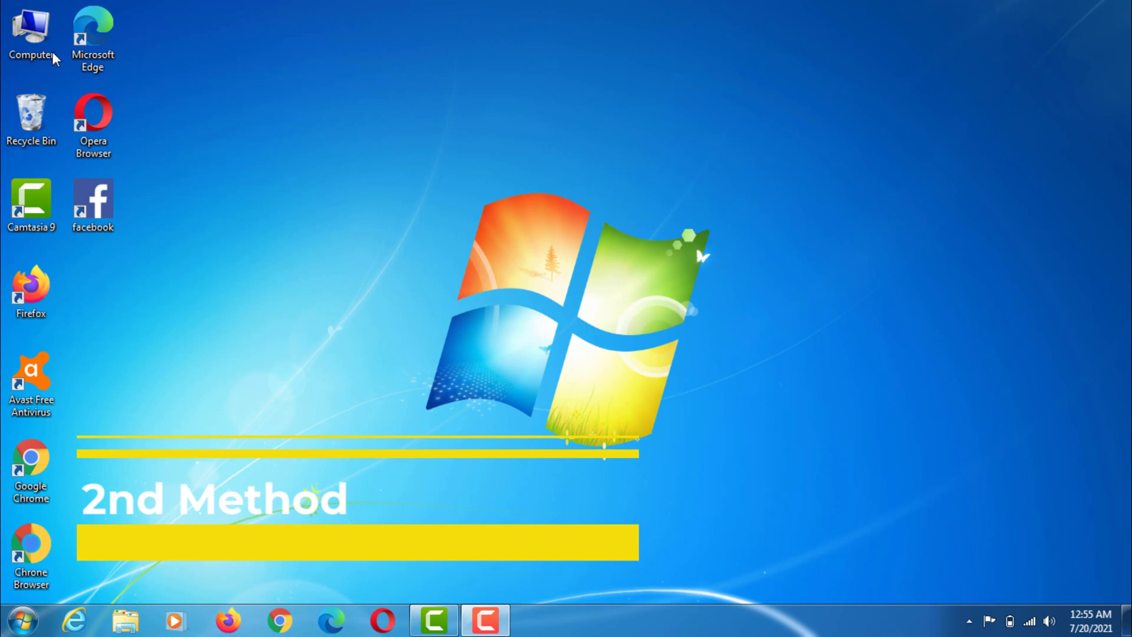
- Browse to C:\Windows\System32 and focus its search box
{"action": "double_click", "coordinate": [30, 27]}
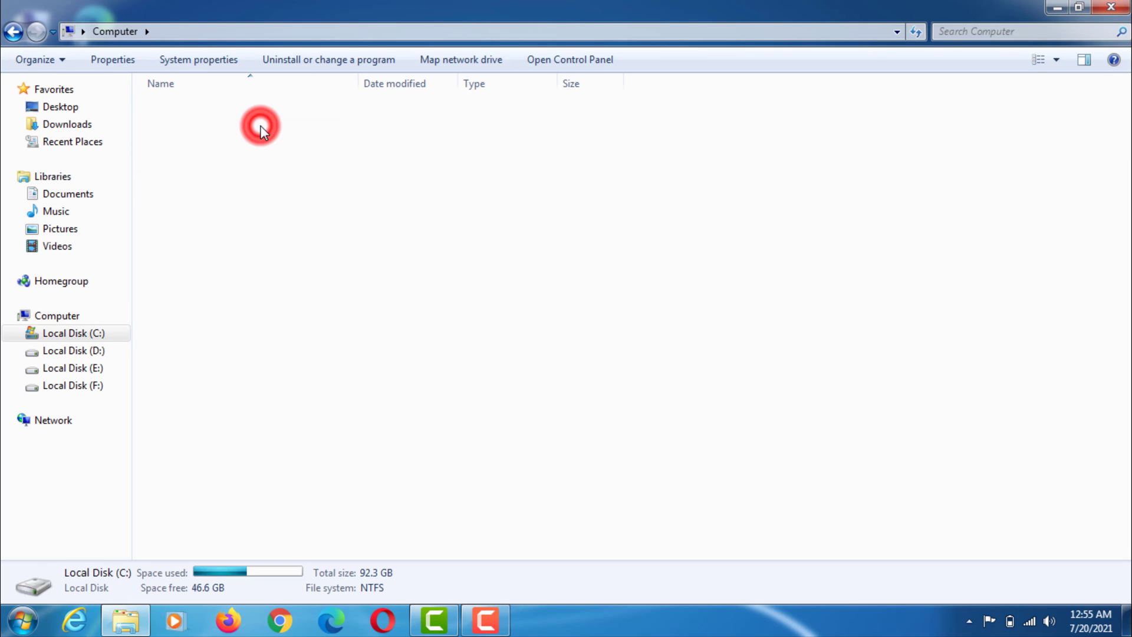
{"action": "double_click", "coordinate": [71, 334]}
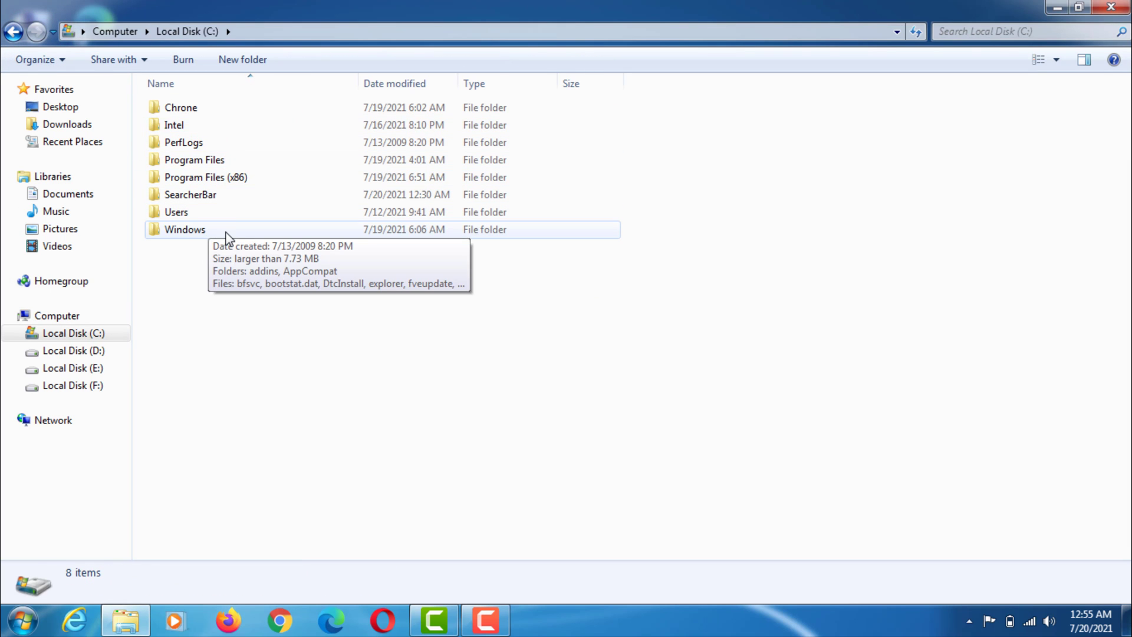
{"action": "double_click", "coordinate": [185, 229]}
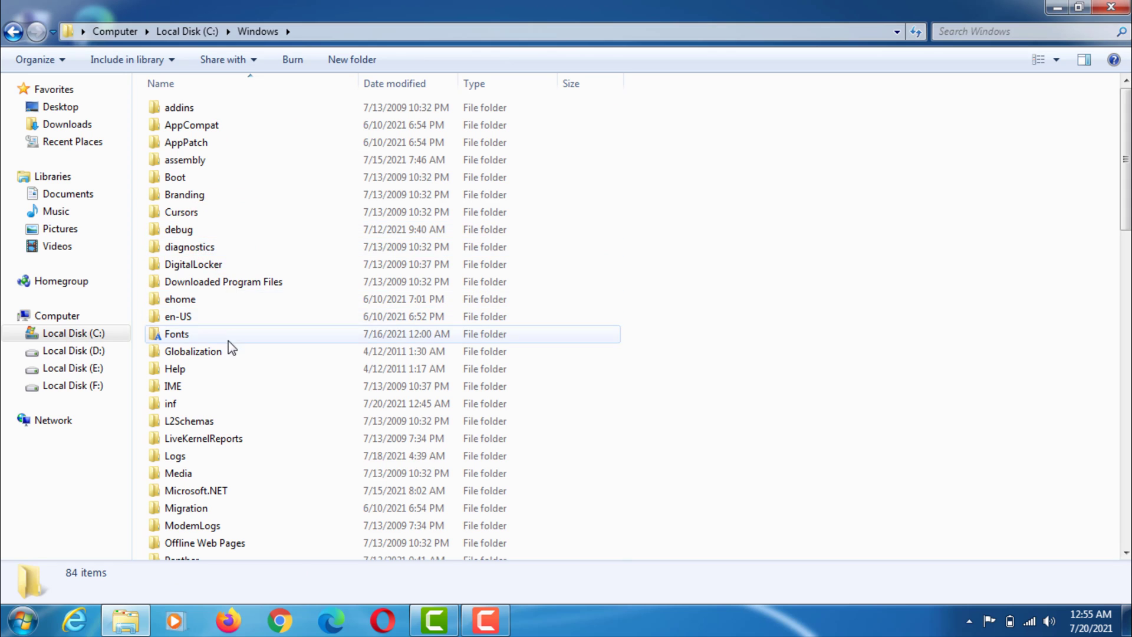
{"action": "scroll", "scroll_direction": "down", "scroll_amount": 3}
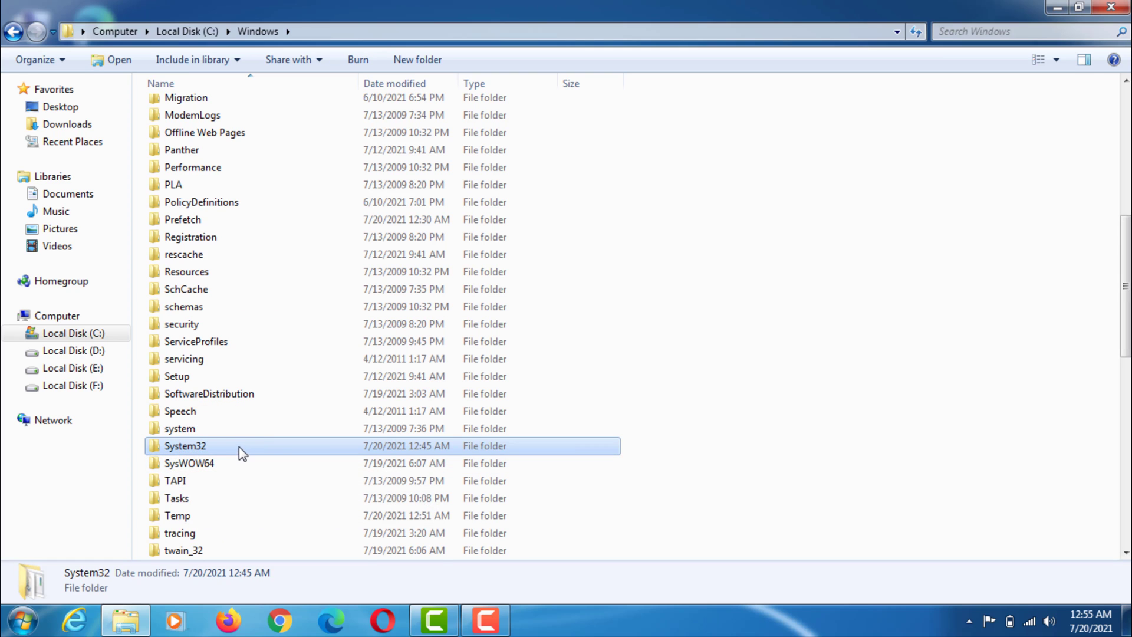
{"action": "double_click", "coordinate": [186, 446]}
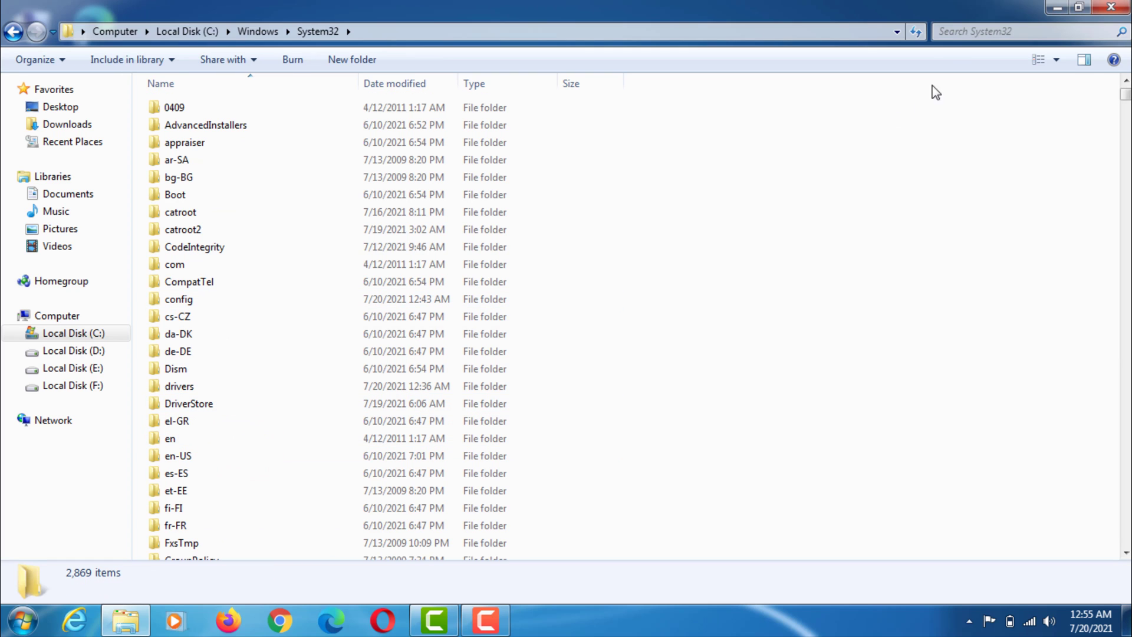
{"action": "left_click", "coordinate": [1023, 30]}
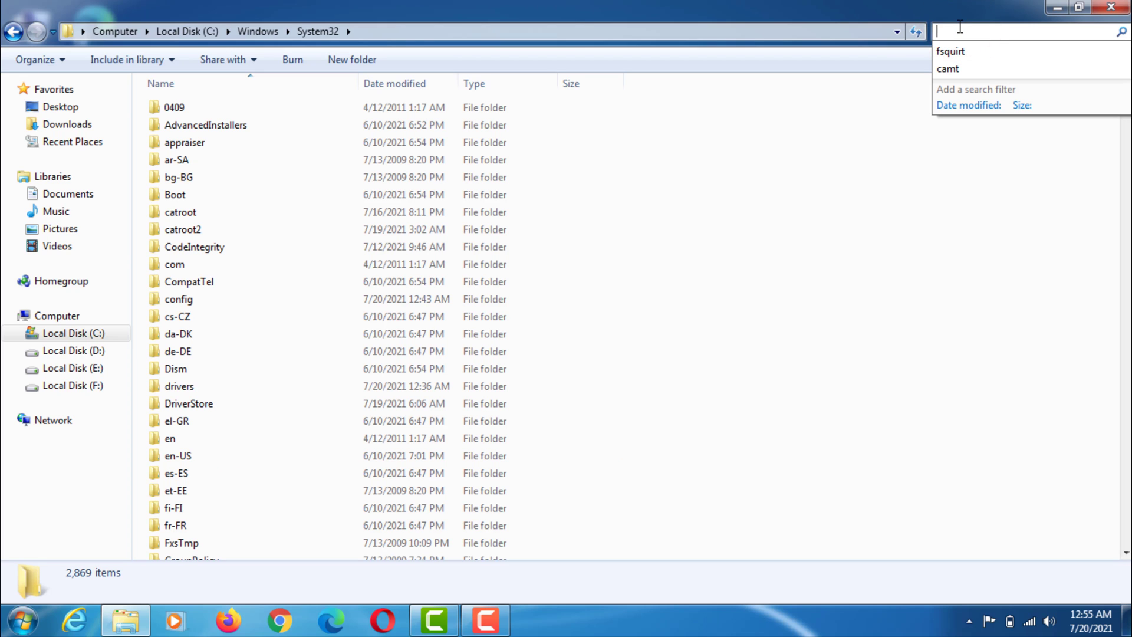
- Search System32 for fsquirt and send it to the desktop as a shortcut
{"action": "type", "text": "fsquirt"}
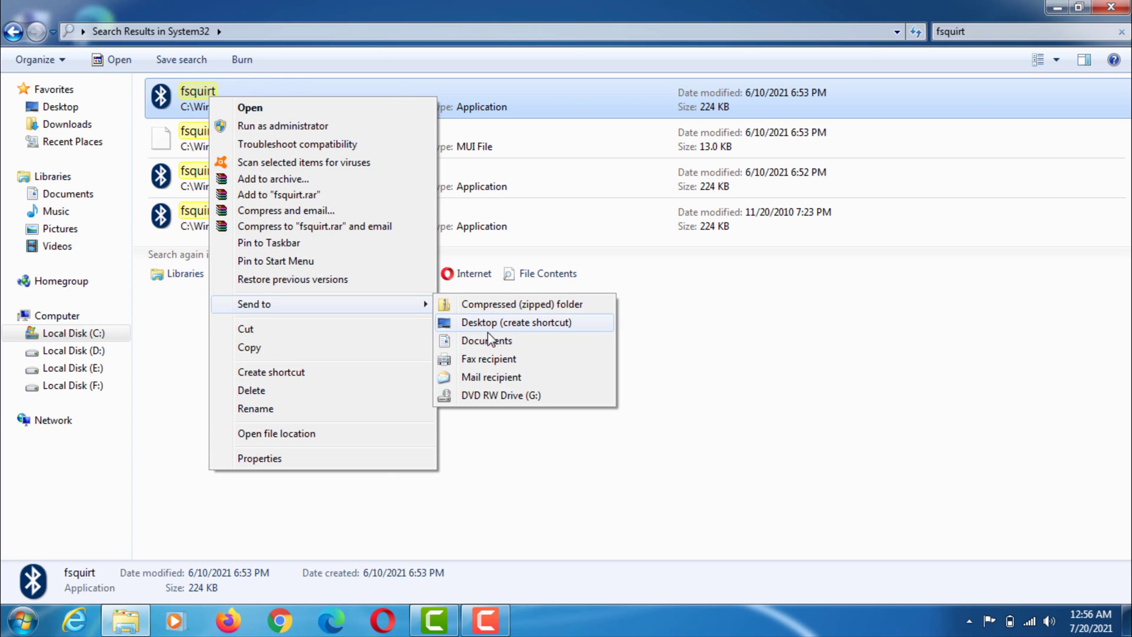
{"action": "mouse_move", "coordinate": [514, 345]}
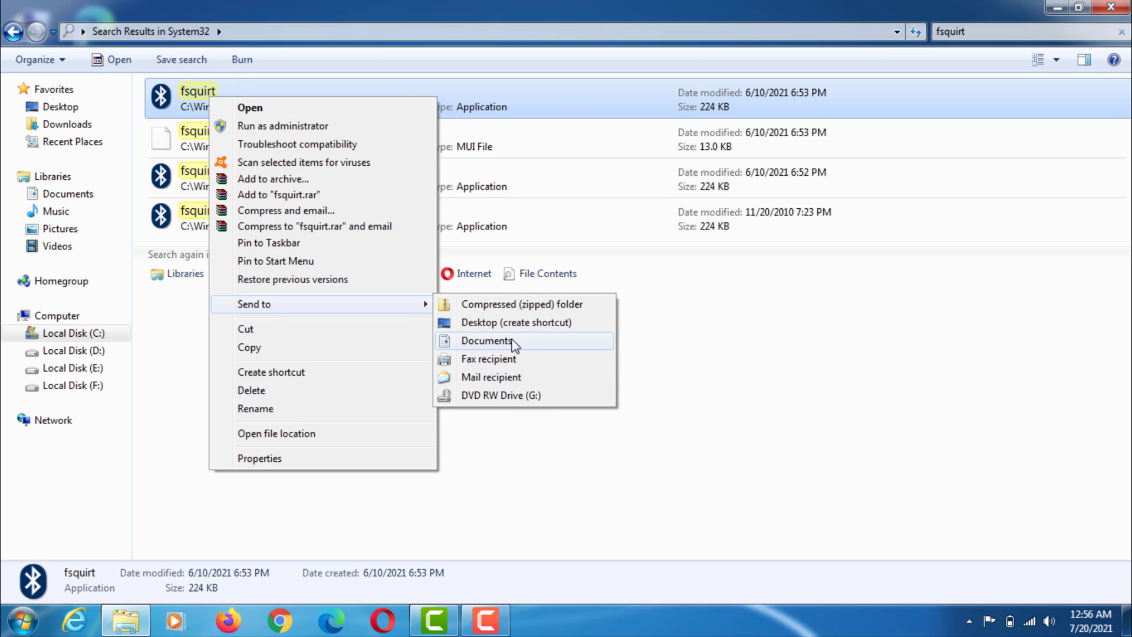
{"action": "left_click", "coordinate": [486, 341]}
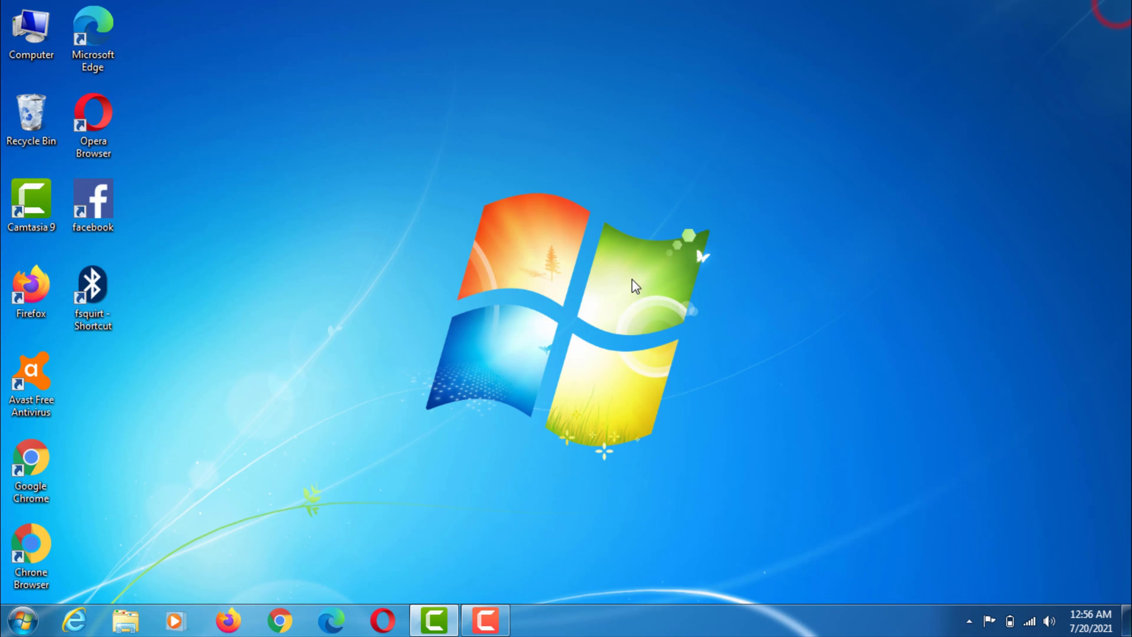
- Launch Bluetooth File Transfer from the fsquirt - Shortcut desktop icon
{"action": "left_click", "coordinate": [92, 288]}
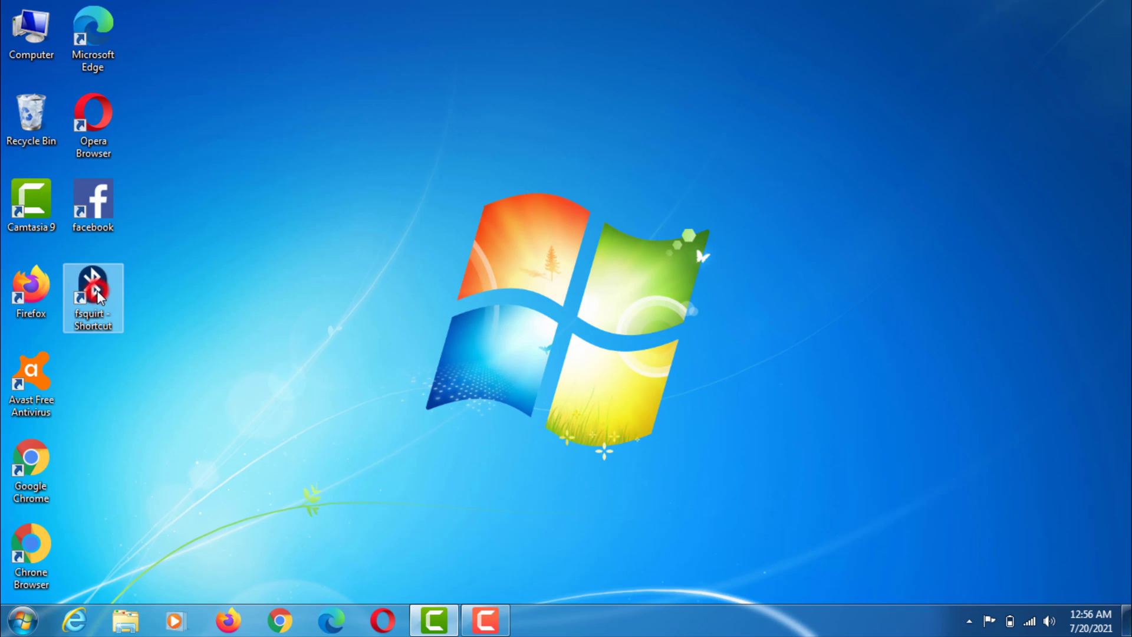
{"action": "double_click", "coordinate": [92, 285]}
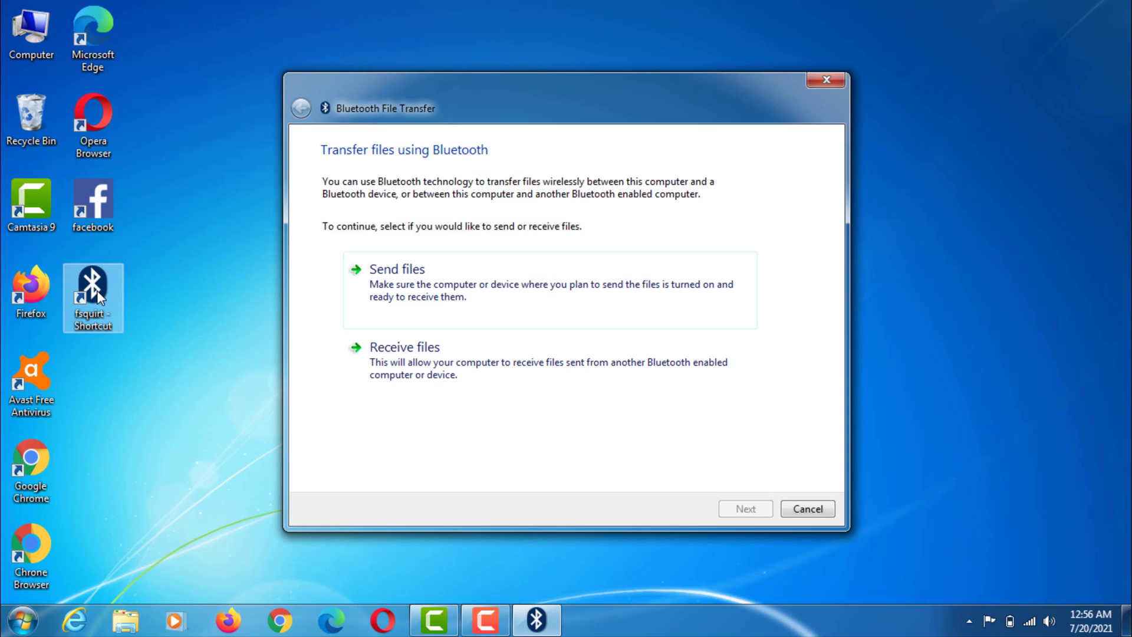
{"action": "mouse_move", "coordinate": [475, 293]}
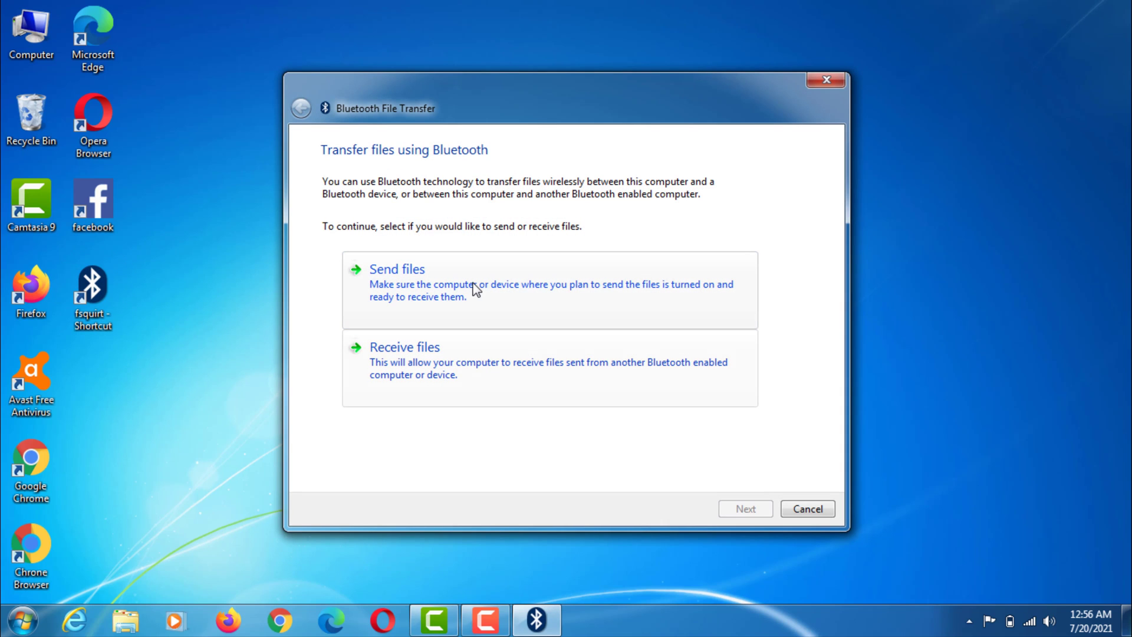
{"action": "mouse_move", "coordinate": [709, 224]}
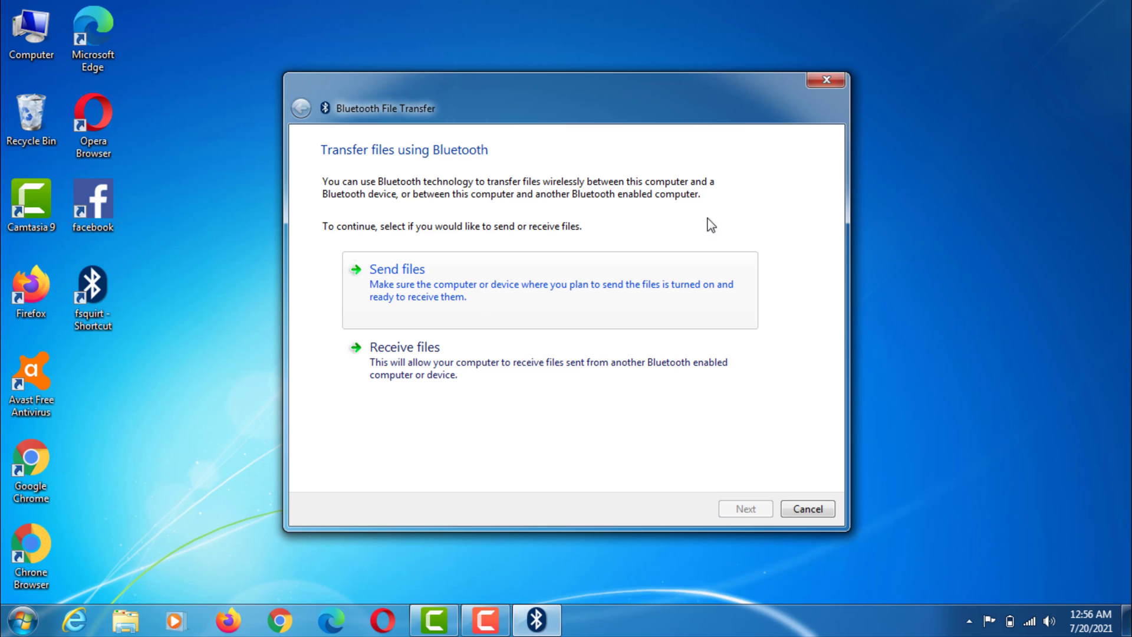